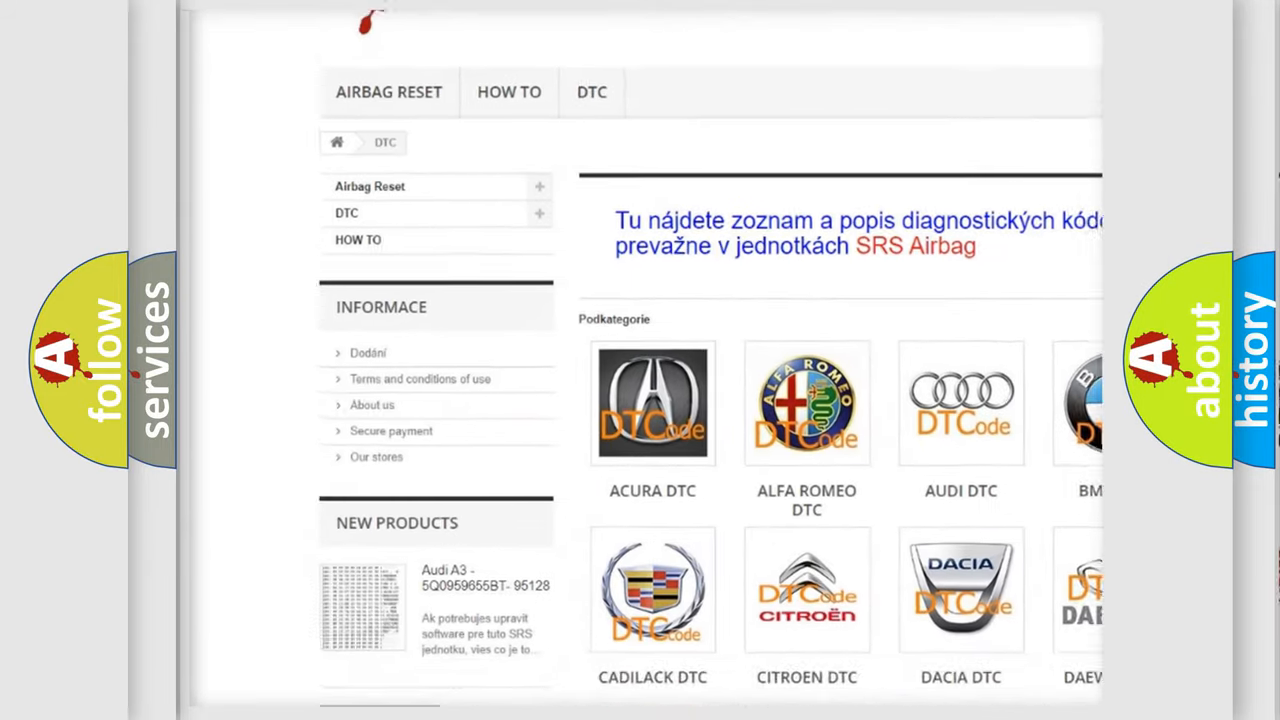
pyautogui.scroll(-3)
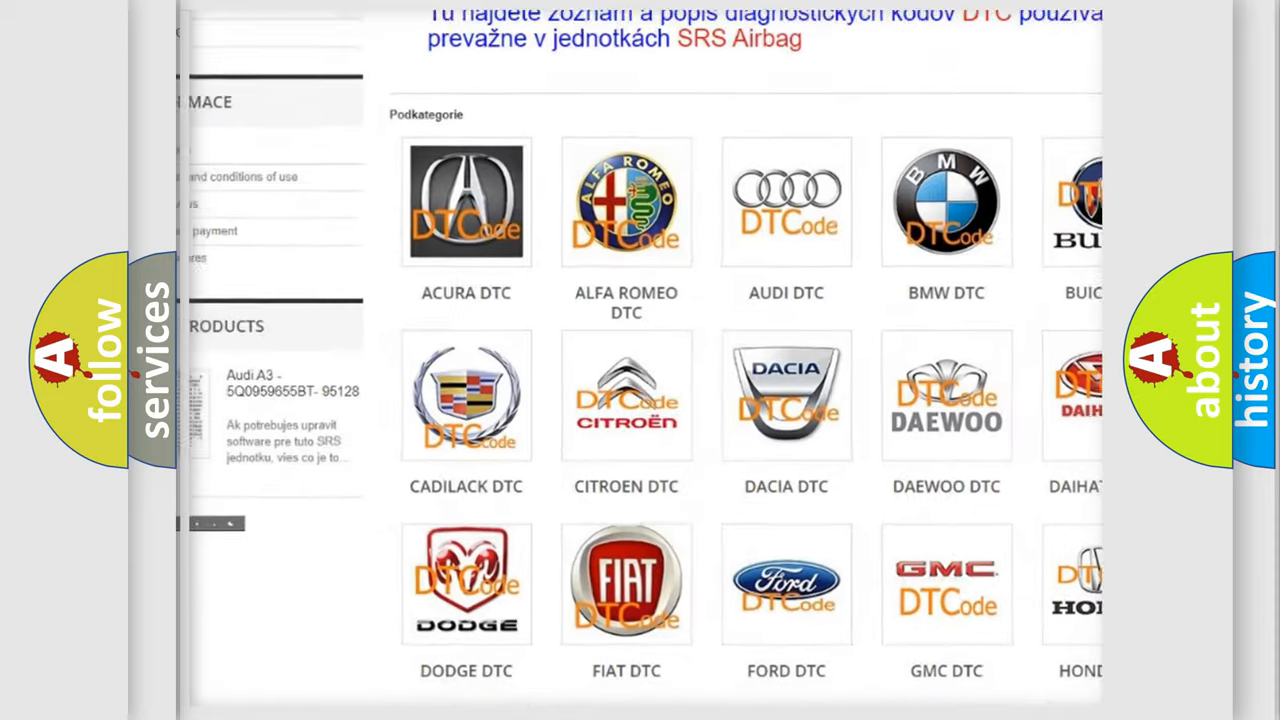
pyautogui.scroll(-3)
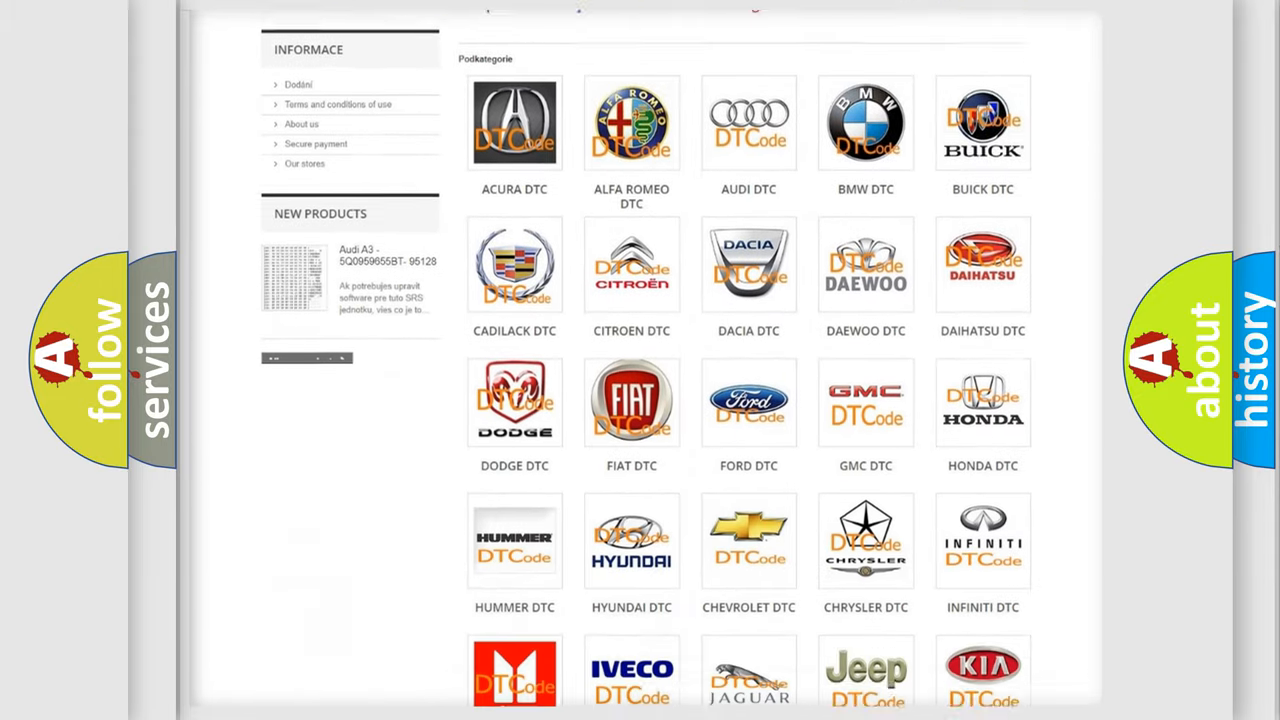
pyautogui.scroll(-3)
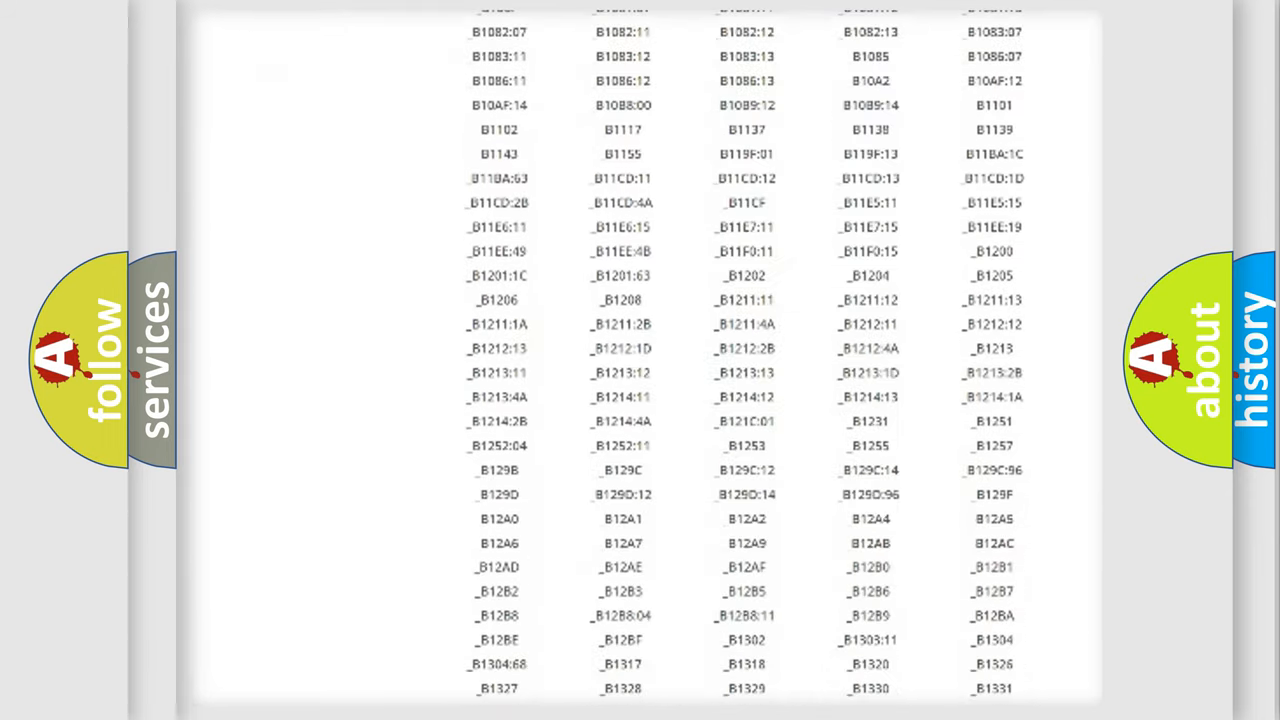
pyautogui.scroll(-3)
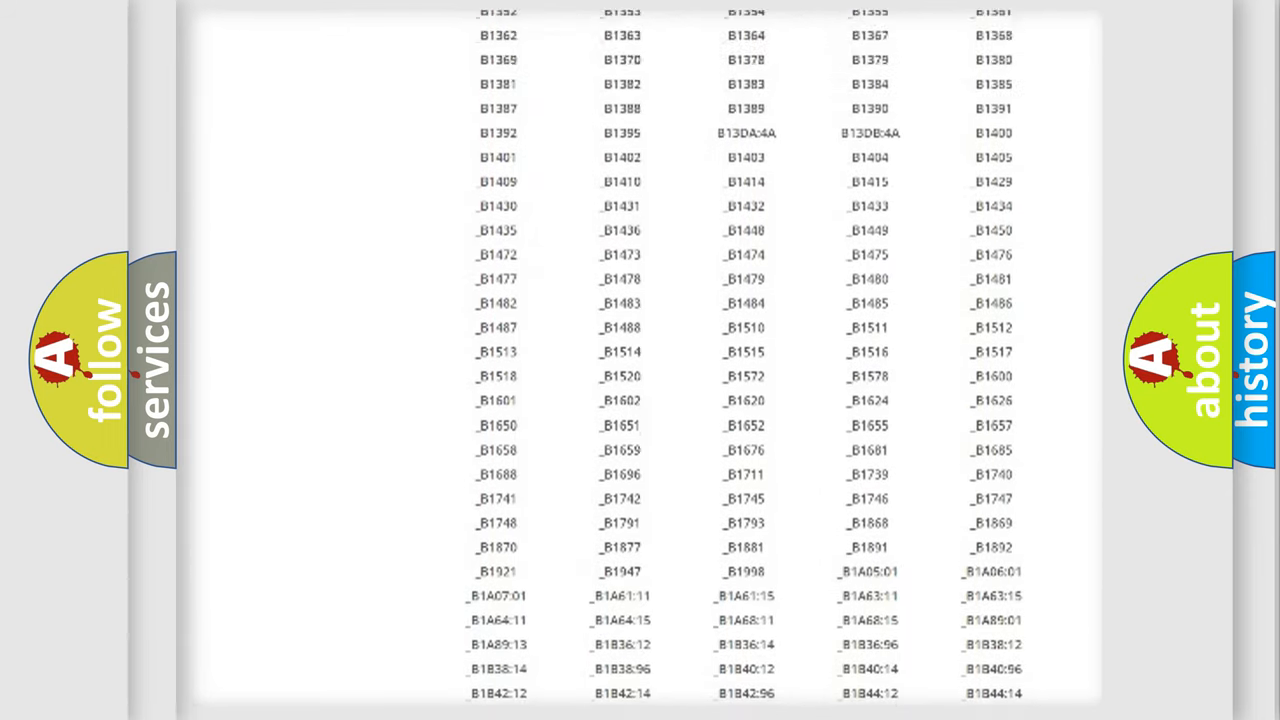